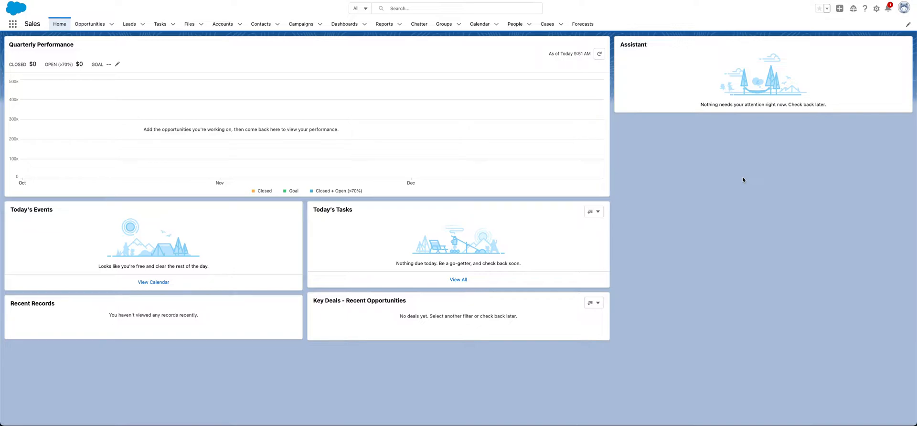
{"action": "mouse_move", "coordinate": [695, 284]}
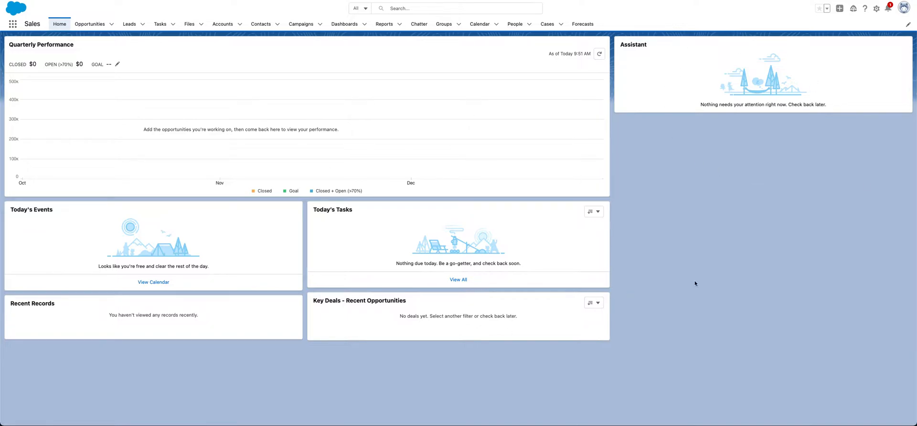
{"action": "mouse_move", "coordinate": [724, 281]}
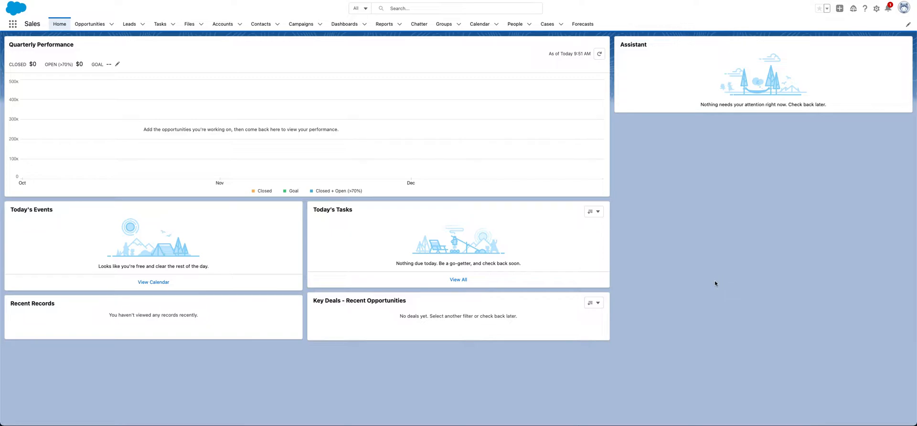
{"action": "mouse_move", "coordinate": [703, 278]}
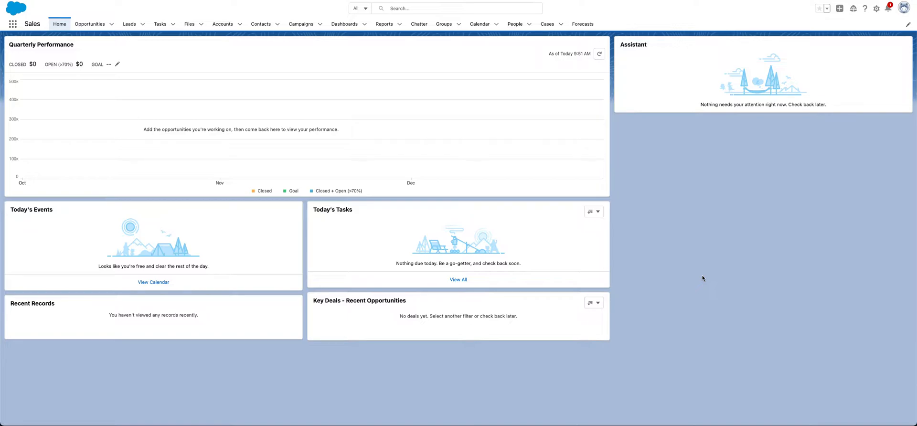
{"action": "mouse_move", "coordinate": [130, 24]}
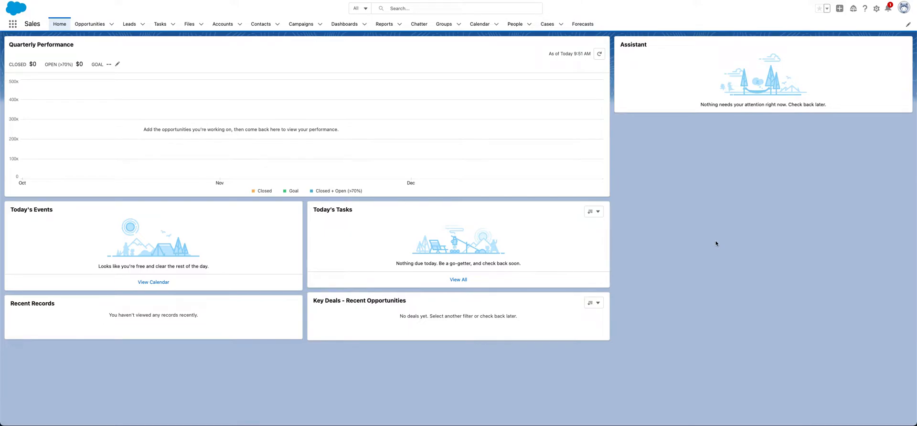
{"action": "mouse_move", "coordinate": [685, 241]}
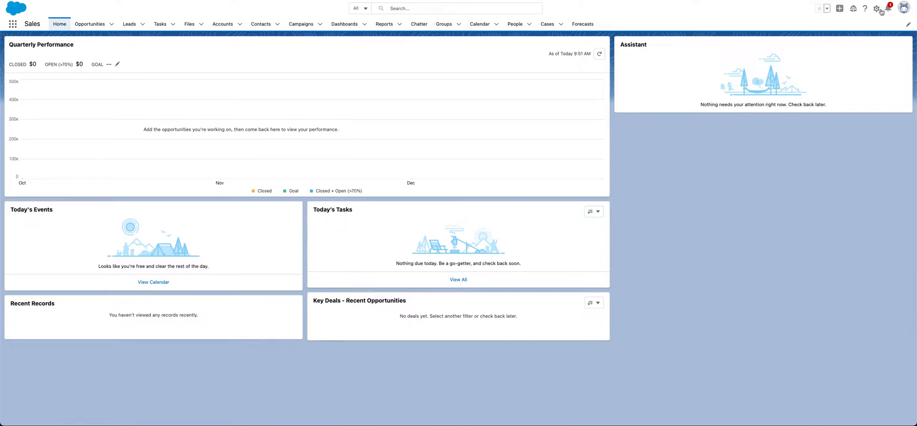
{"action": "mouse_move", "coordinate": [571, 383]}
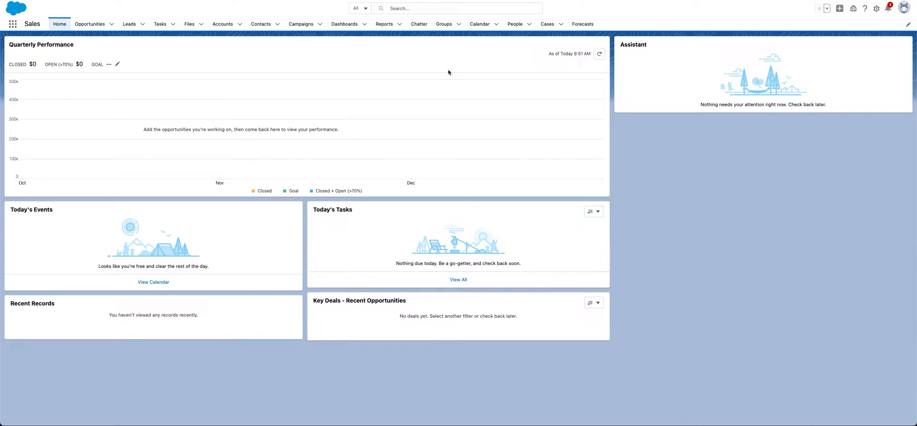
{"action": "mouse_move", "coordinate": [658, 276]}
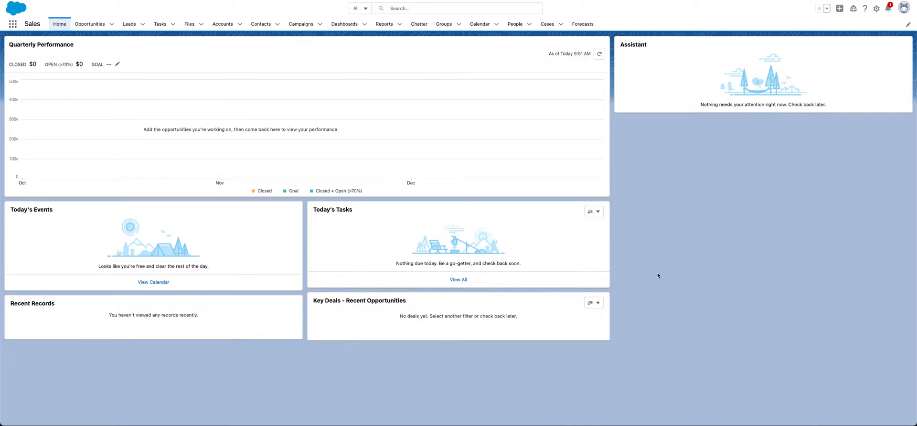
{"action": "mouse_move", "coordinate": [642, 277]}
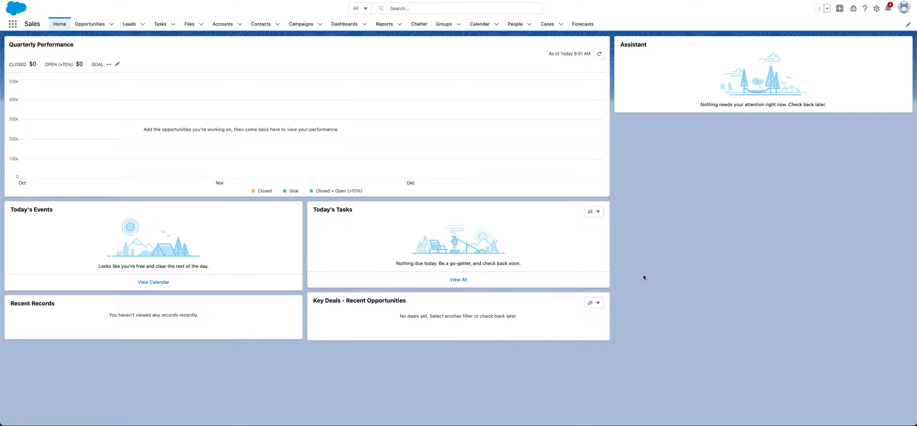
{"action": "mouse_move", "coordinate": [875, 54]}
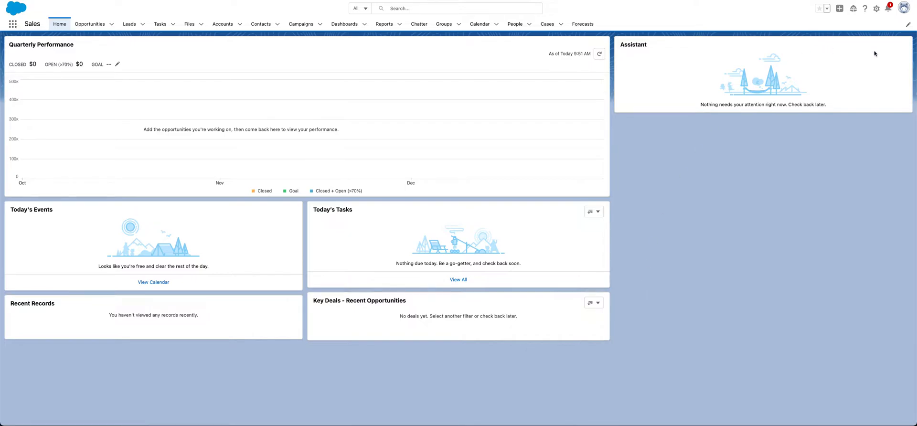
Search Setup's Quick Find for "export" and go to Data > Data Export
{"action": "left_click", "coordinate": [875, 7]}
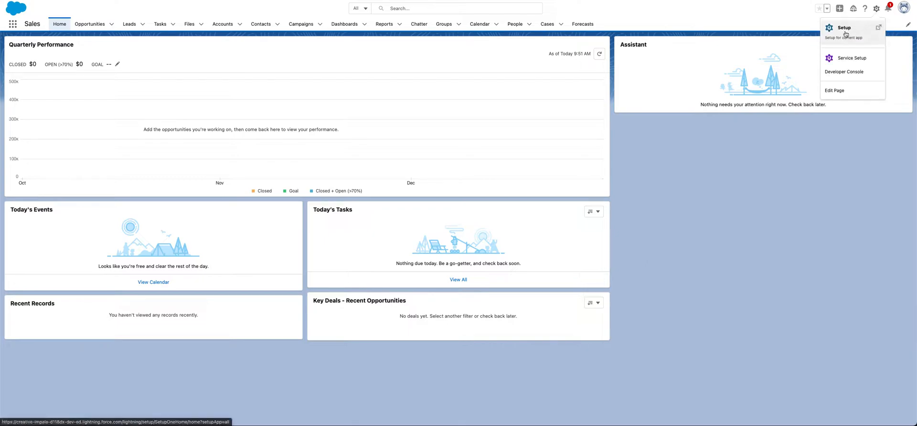
{"action": "mouse_move", "coordinate": [819, 9]}
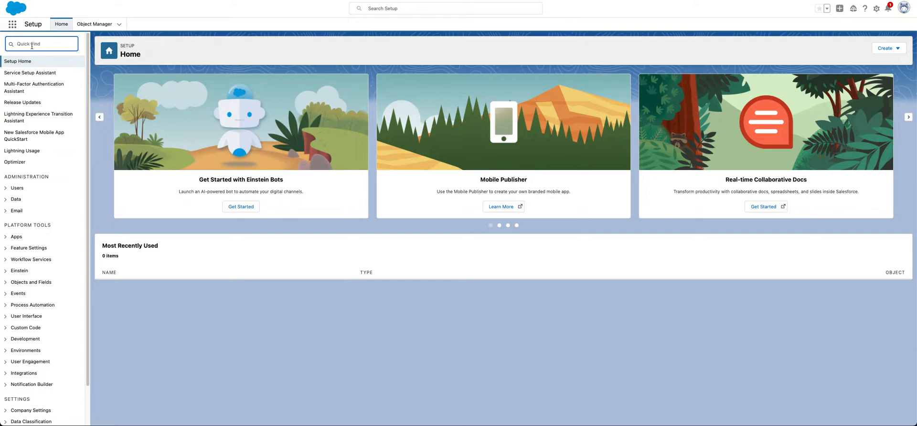
{"action": "type", "text": "e"}
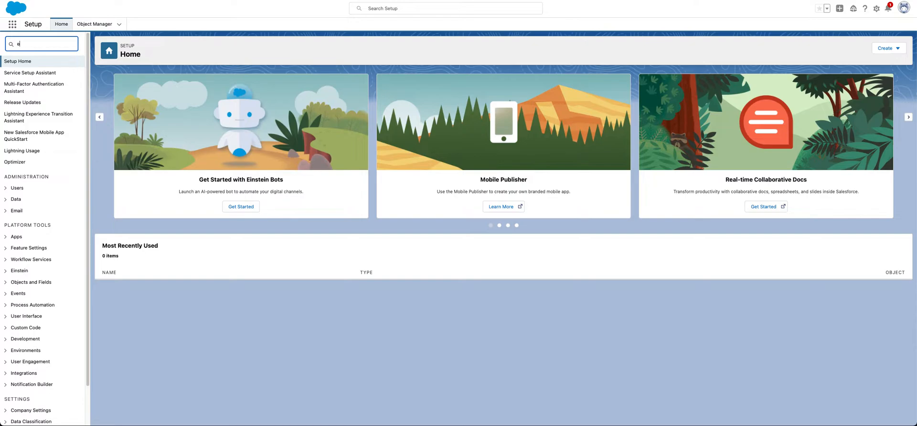
{"action": "type", "text": "export"}
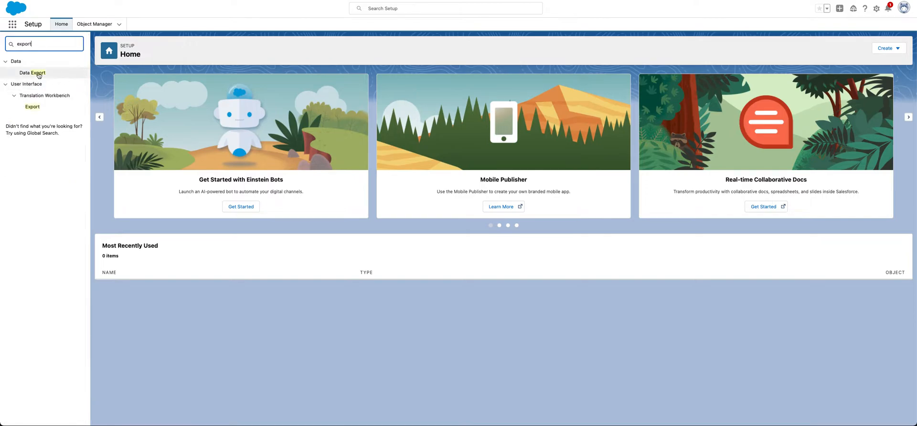
{"action": "left_click", "coordinate": [33, 73]}
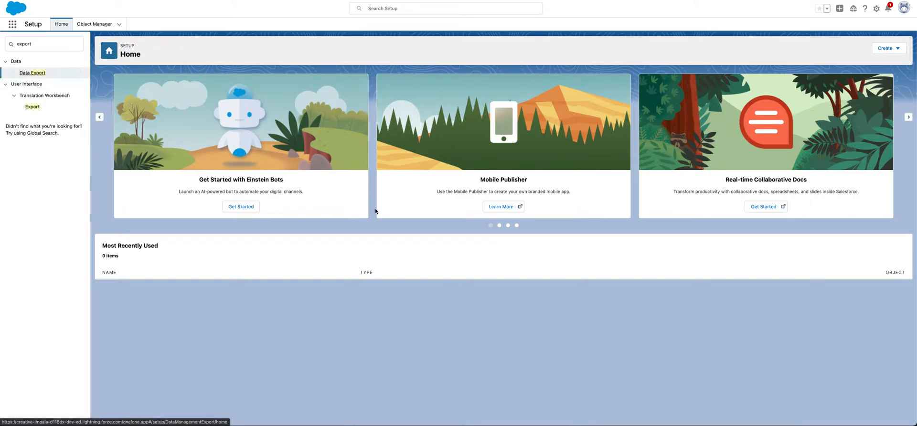
{"action": "left_click", "coordinate": [32, 72]}
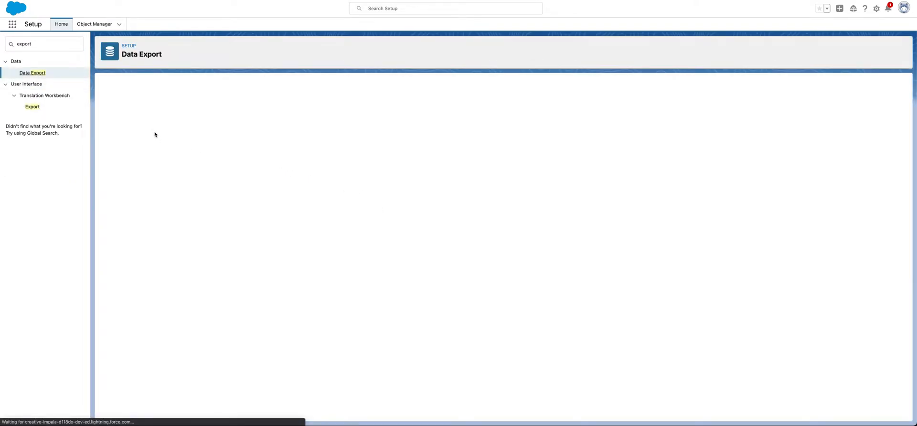
Choose Export Now on the Monthly Export Service page, with all data included
{"action": "left_click", "coordinate": [32, 72]}
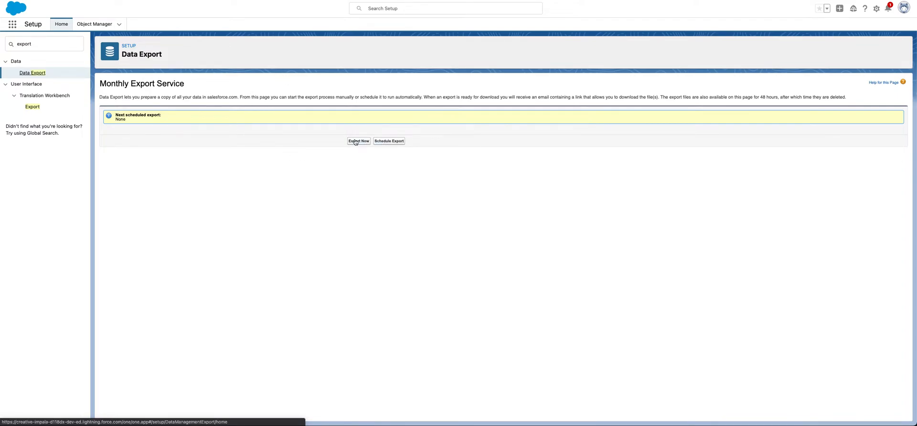
{"action": "mouse_move", "coordinate": [358, 141]}
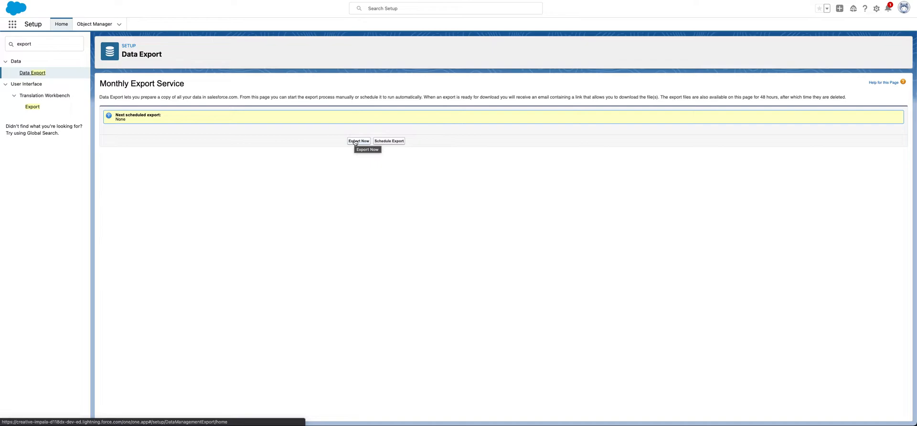
{"action": "mouse_move", "coordinate": [388, 141]}
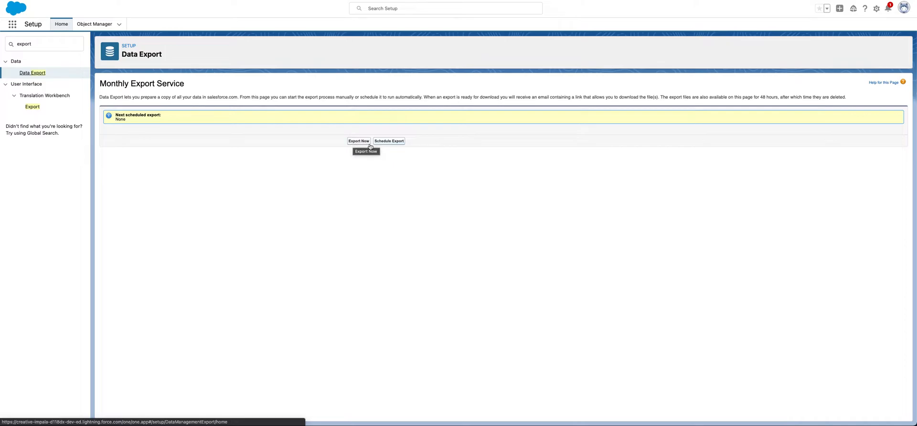
{"action": "left_click", "coordinate": [358, 141]}
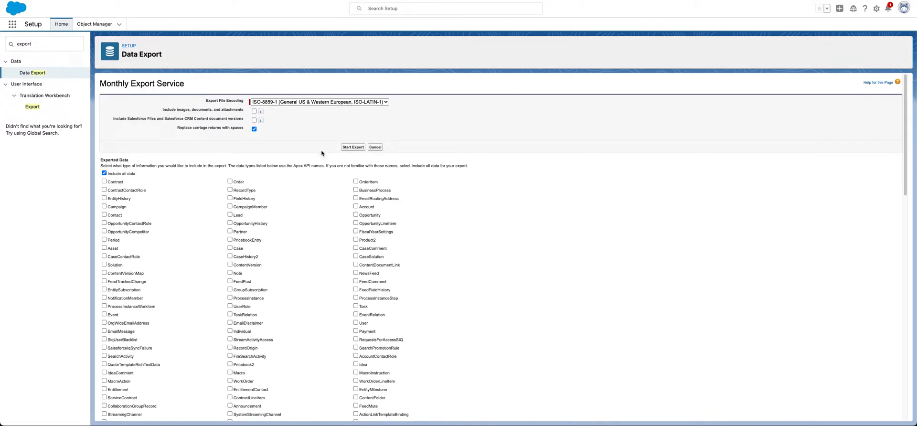
{"action": "mouse_move", "coordinate": [359, 128]}
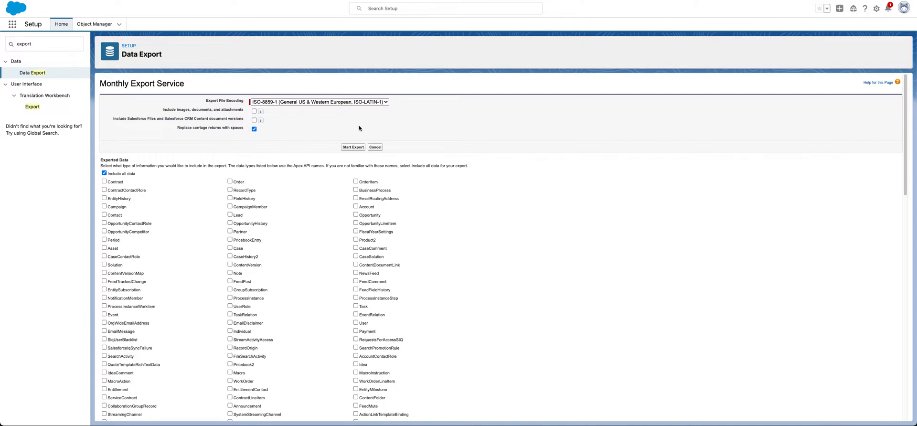
{"action": "mouse_move", "coordinate": [336, 202]}
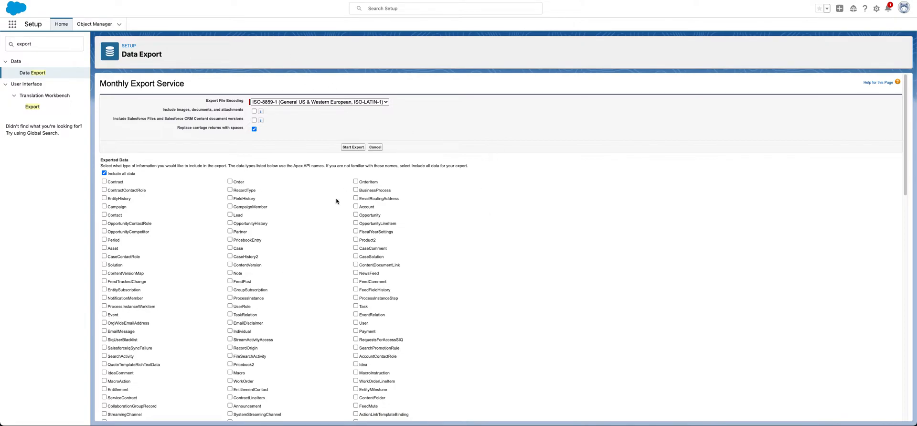
{"action": "mouse_move", "coordinate": [515, 85]}
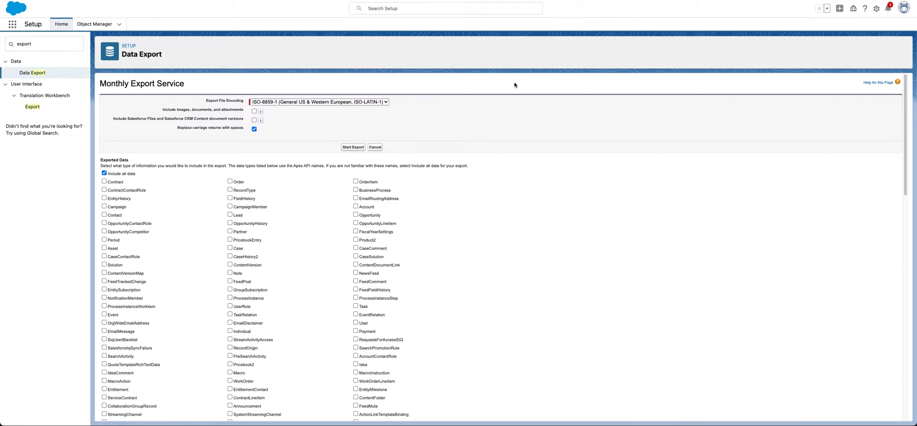
{"action": "scroll", "scroll_direction": "down", "scroll_amount": 3}
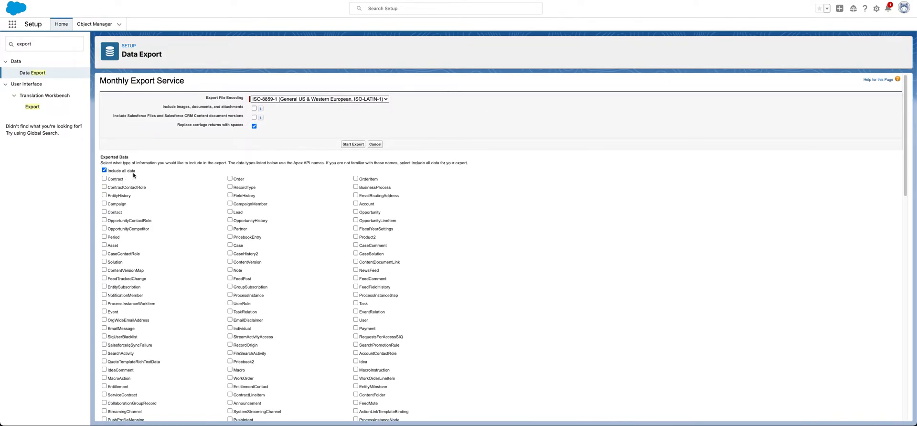
{"action": "scroll", "scroll_direction": "down", "scroll_amount": 3}
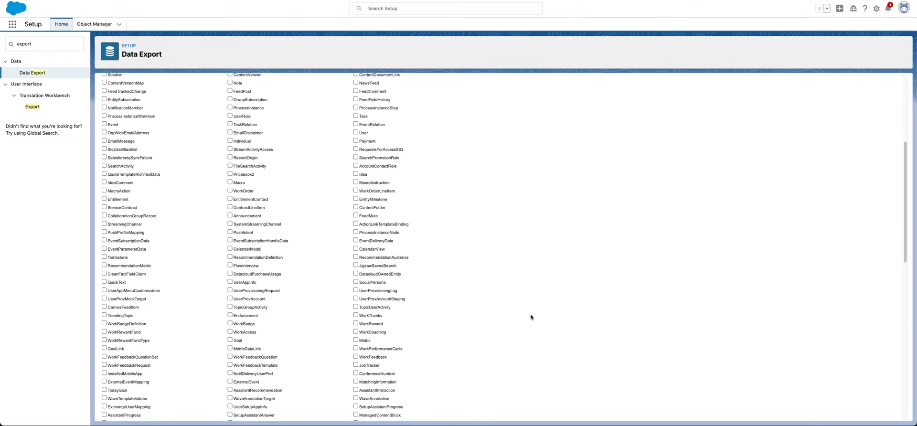
{"action": "scroll", "scroll_direction": "down", "scroll_amount": 3}
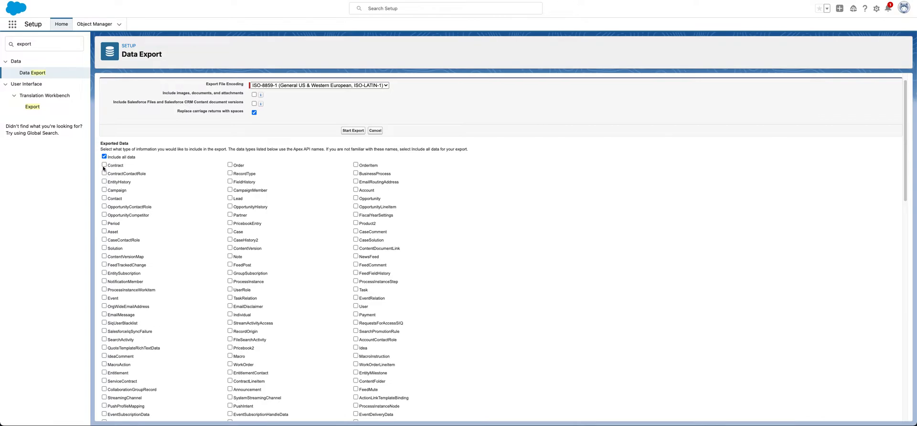
Tick Contract, Asset, Lead, Campaign, Contact and Event for inclusion in the export
{"action": "left_click", "coordinate": [104, 165]}
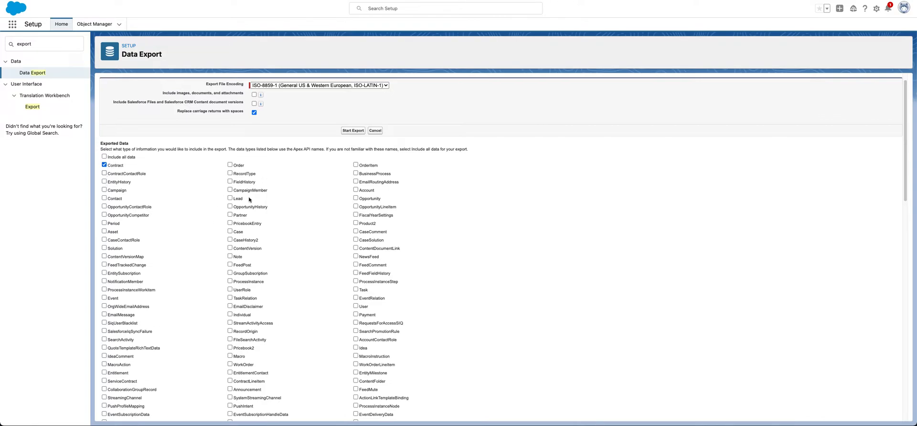
{"action": "mouse_move", "coordinate": [257, 257]}
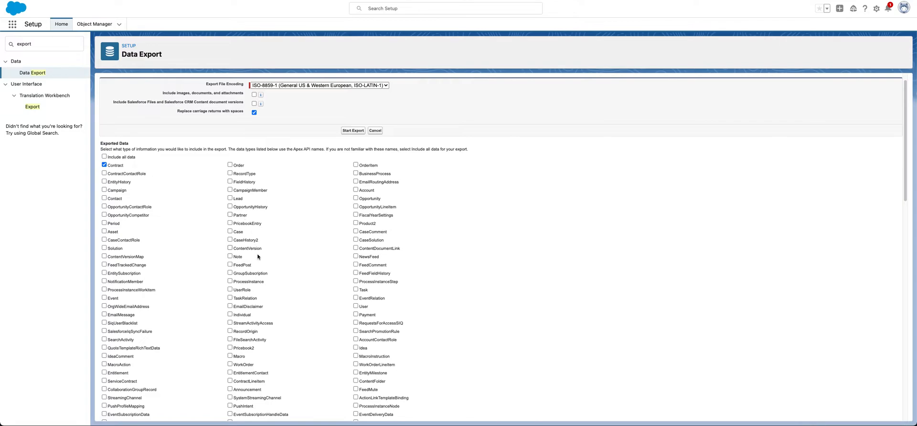
{"action": "mouse_move", "coordinate": [259, 261]}
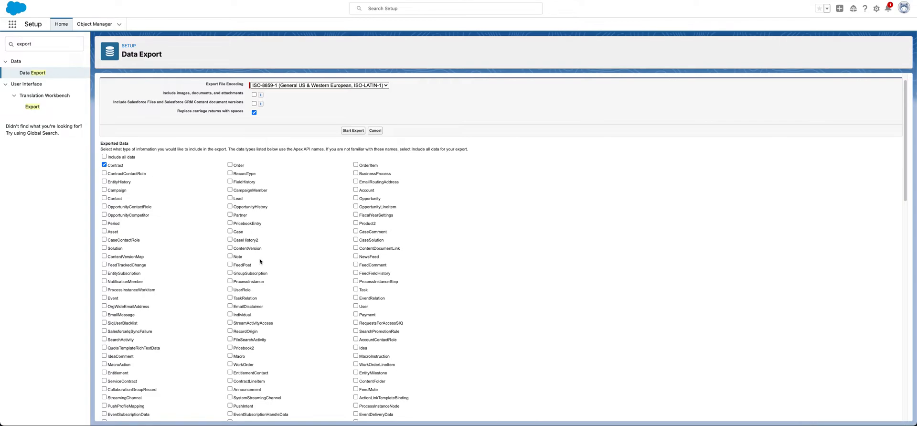
{"action": "left_click", "coordinate": [104, 231]}
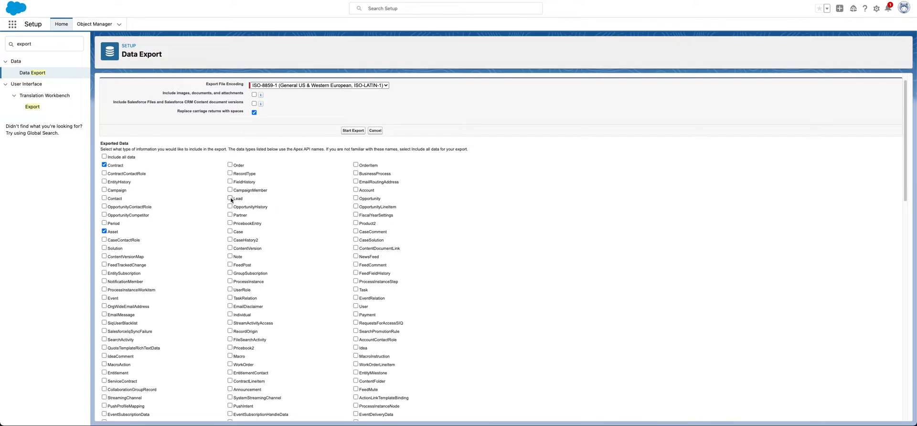
{"action": "left_click", "coordinate": [230, 198]}
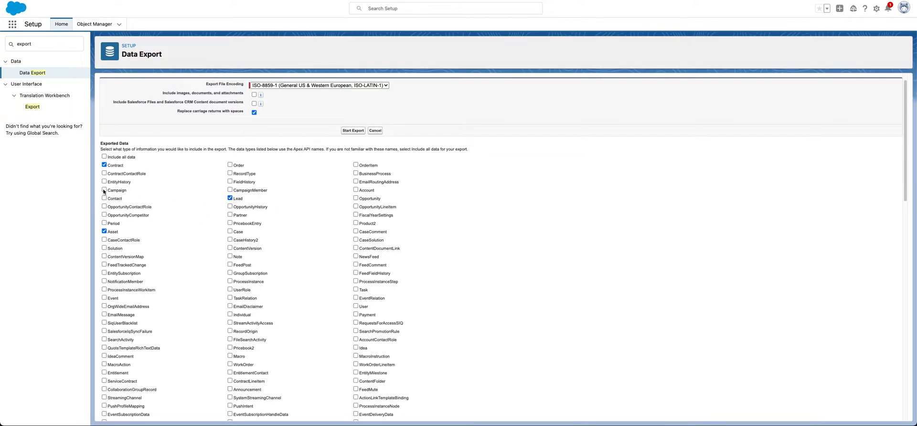
{"action": "left_click", "coordinate": [104, 189]}
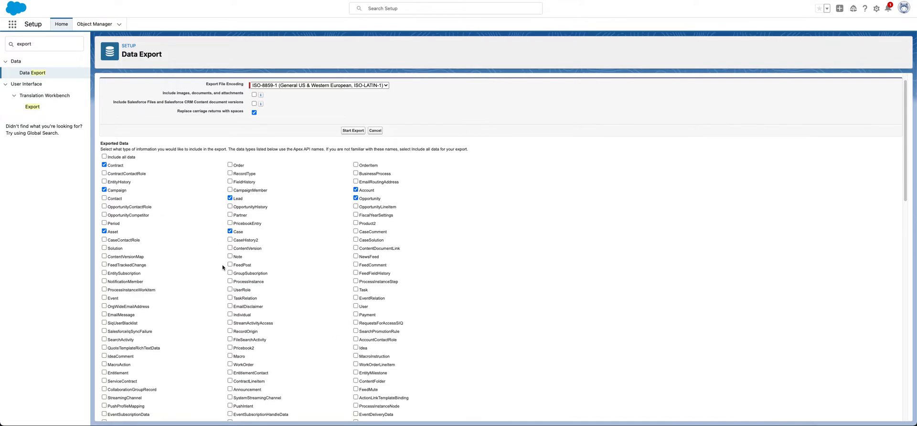
{"action": "mouse_move", "coordinate": [215, 282]}
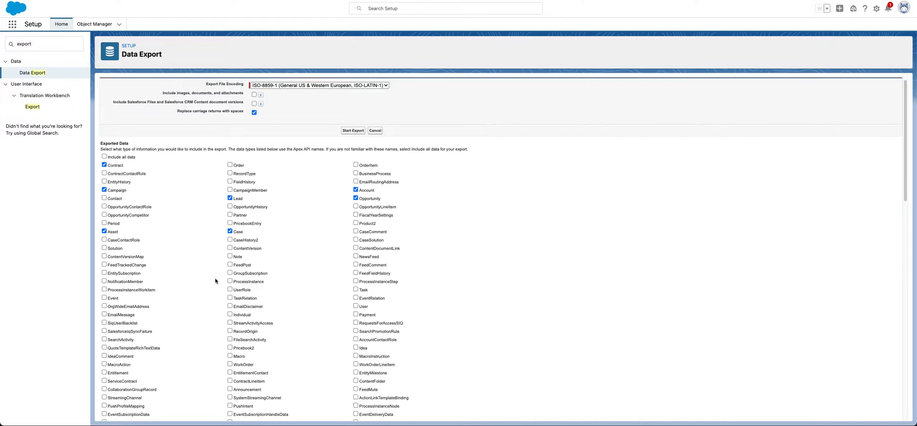
{"action": "left_click", "coordinate": [104, 198]}
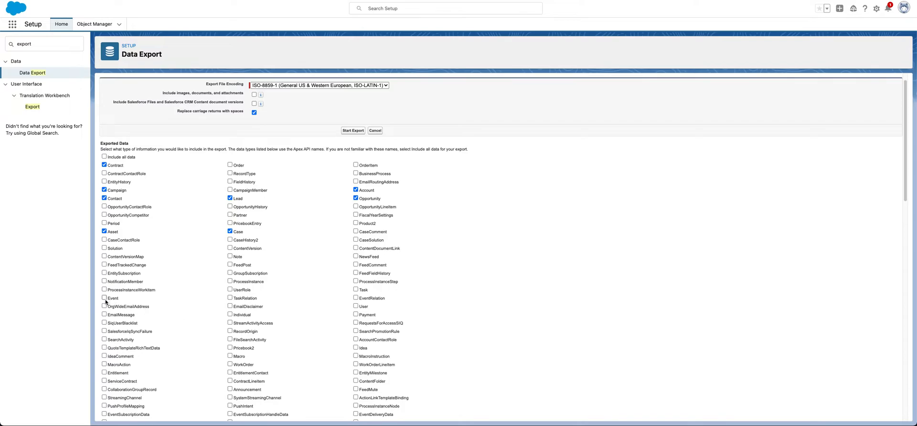
{"action": "left_click", "coordinate": [104, 298]}
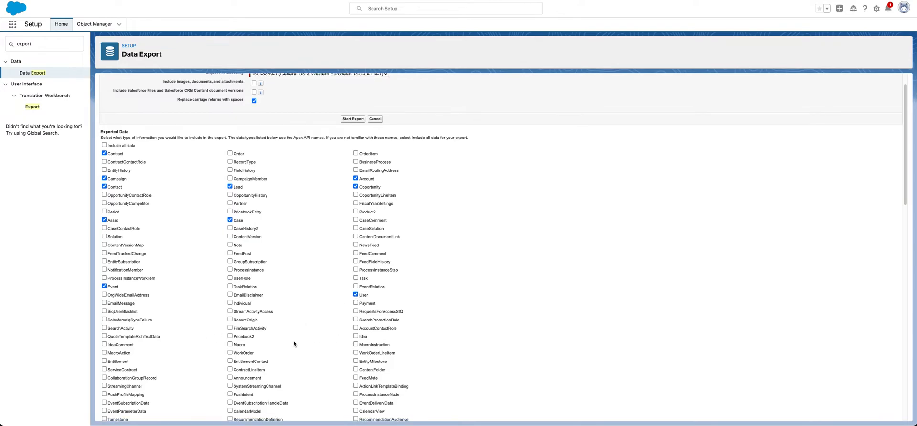
{"action": "scroll", "scroll_direction": "down", "scroll_amount": 3}
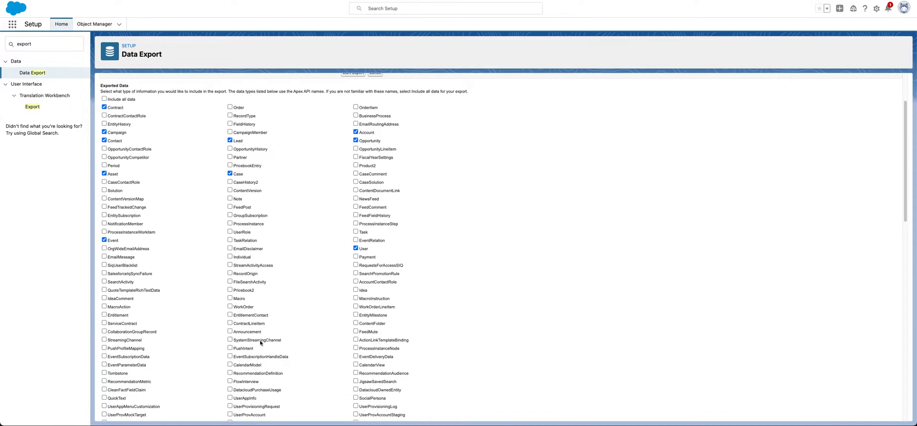
{"action": "scroll", "scroll_direction": "down", "scroll_amount": 3}
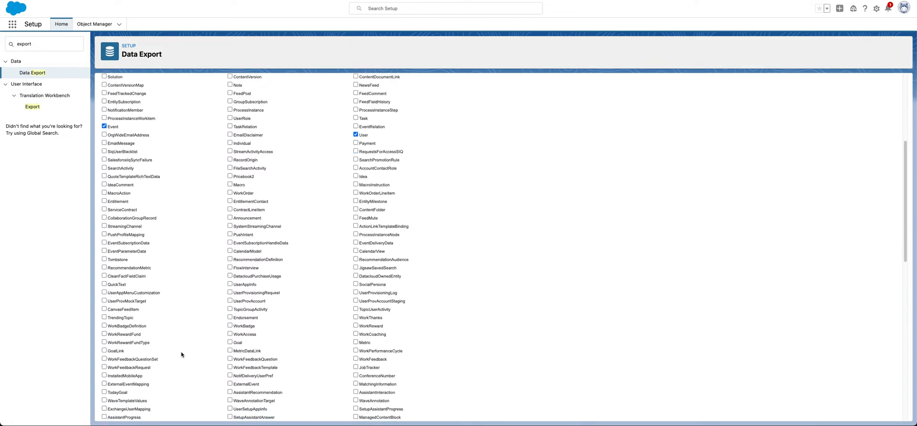
{"action": "scroll", "scroll_direction": "down", "scroll_amount": 3}
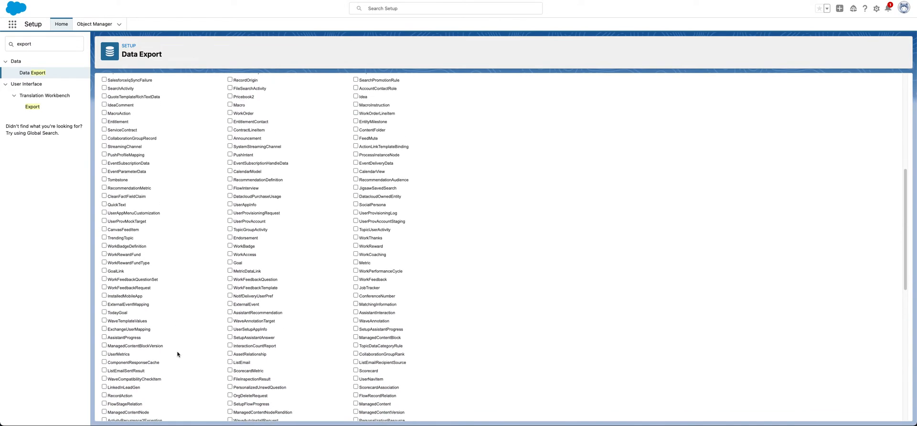
{"action": "scroll", "scroll_direction": "down", "scroll_amount": 3}
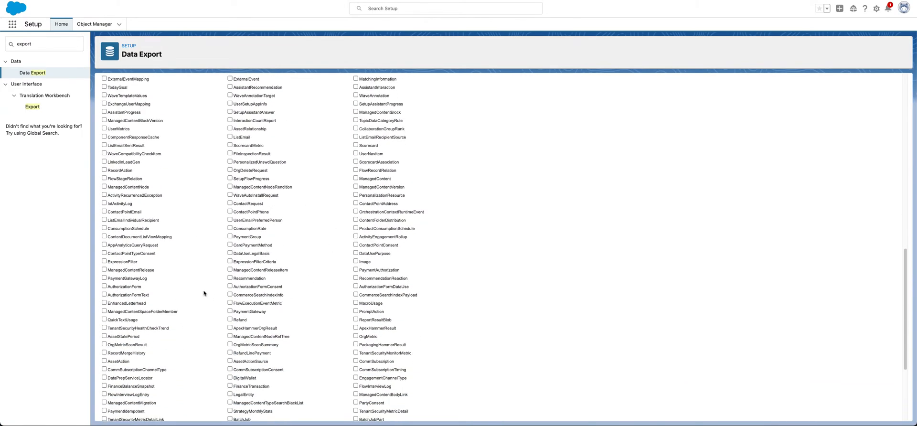
{"action": "scroll", "scroll_direction": "down", "scroll_amount": 3}
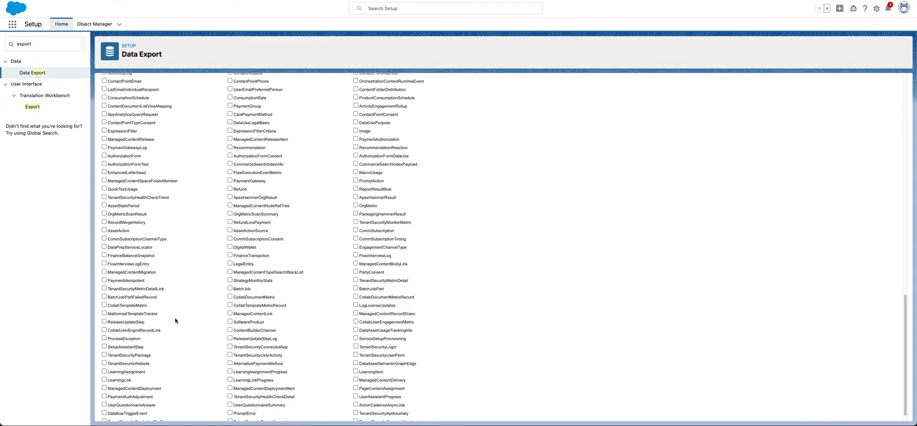
{"action": "scroll", "scroll_direction": "down", "scroll_amount": 3}
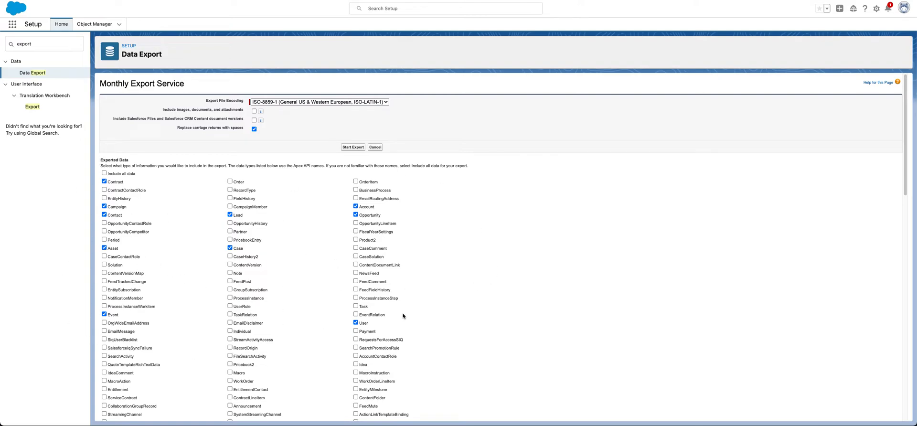
{"action": "mouse_move", "coordinate": [496, 157]}
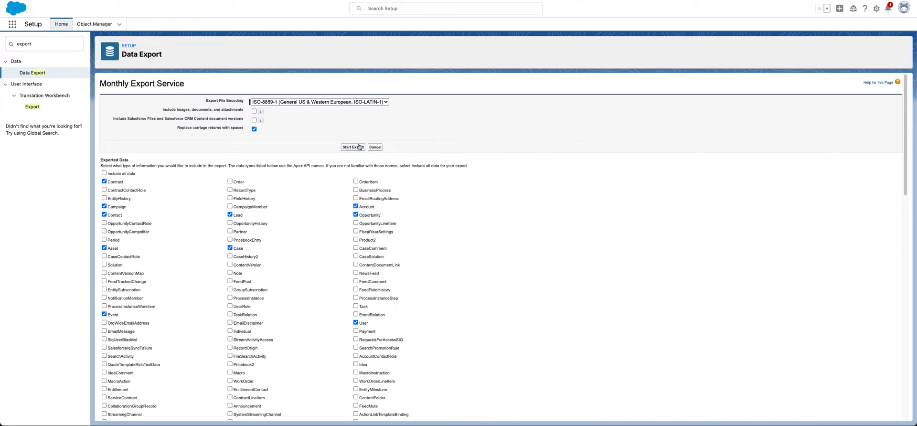
{"action": "mouse_move", "coordinate": [212, 227]}
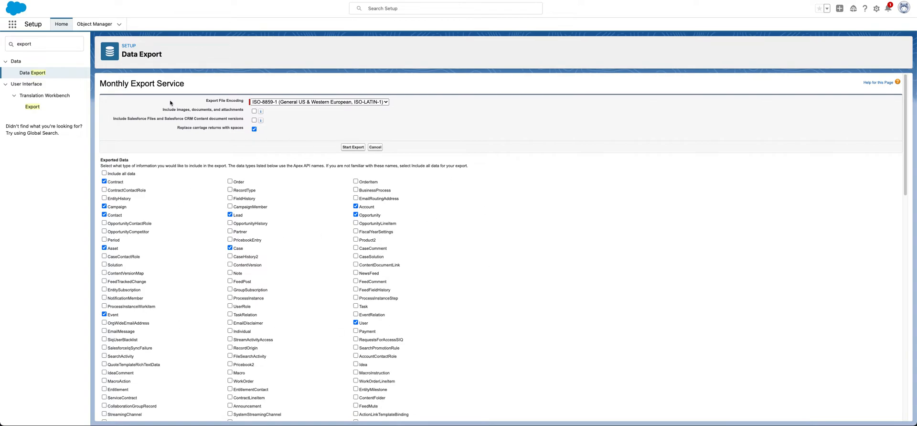
{"action": "mouse_move", "coordinate": [274, 267]}
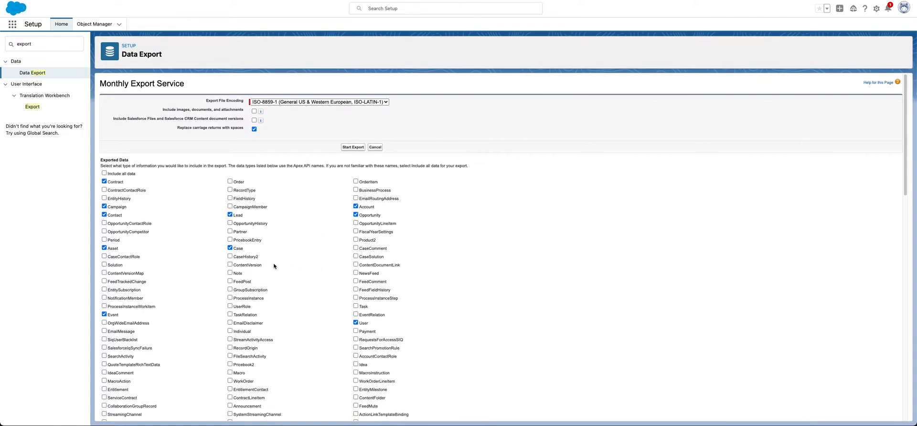
{"action": "mouse_move", "coordinate": [363, 345]}
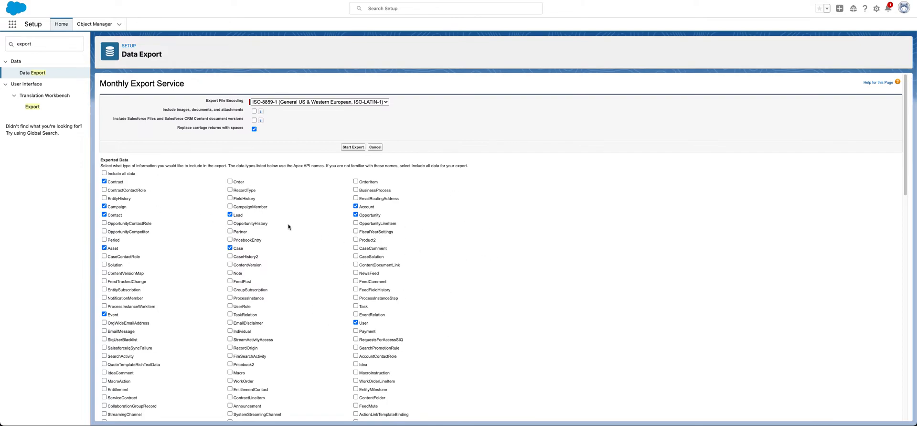
{"action": "mouse_move", "coordinate": [643, 192]}
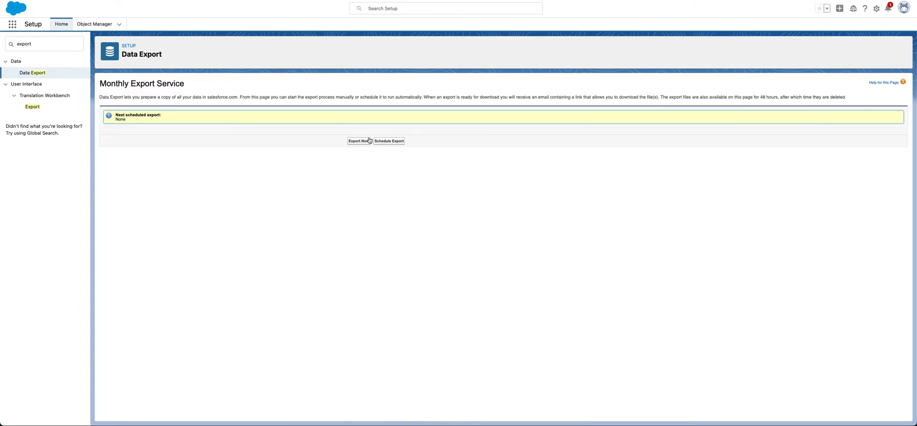
Choose Schedule Export to show the monthly Schedule Data Export form
{"action": "left_click", "coordinate": [357, 141]}
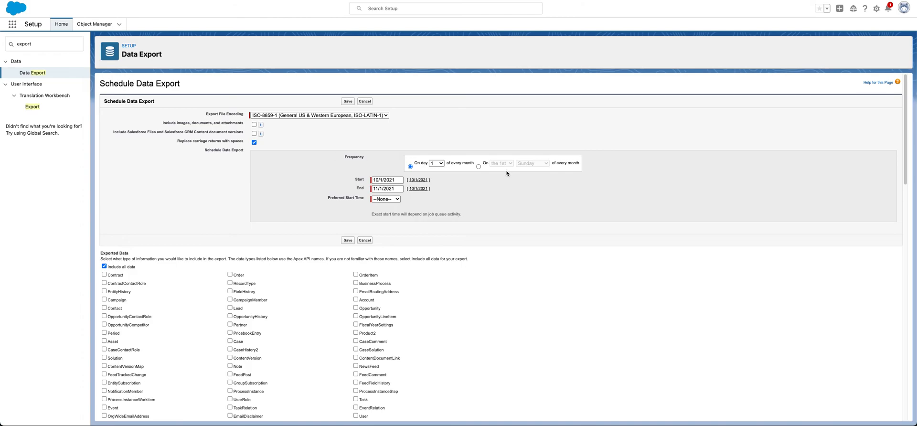
{"action": "mouse_move", "coordinate": [262, 215]}
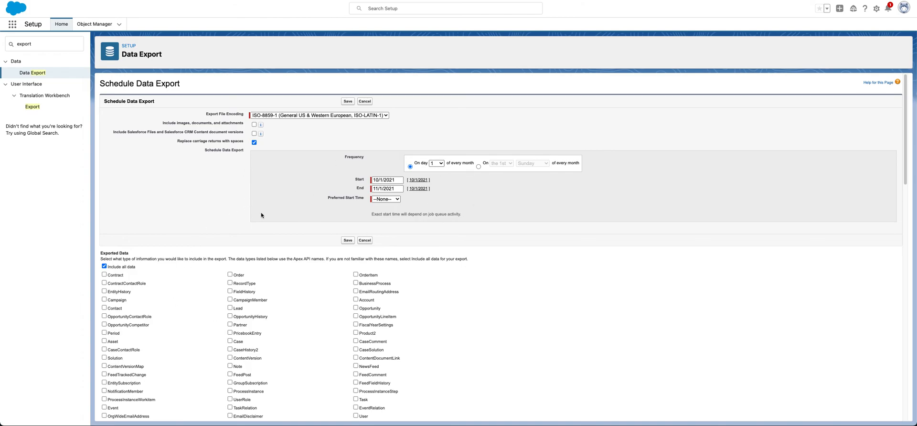